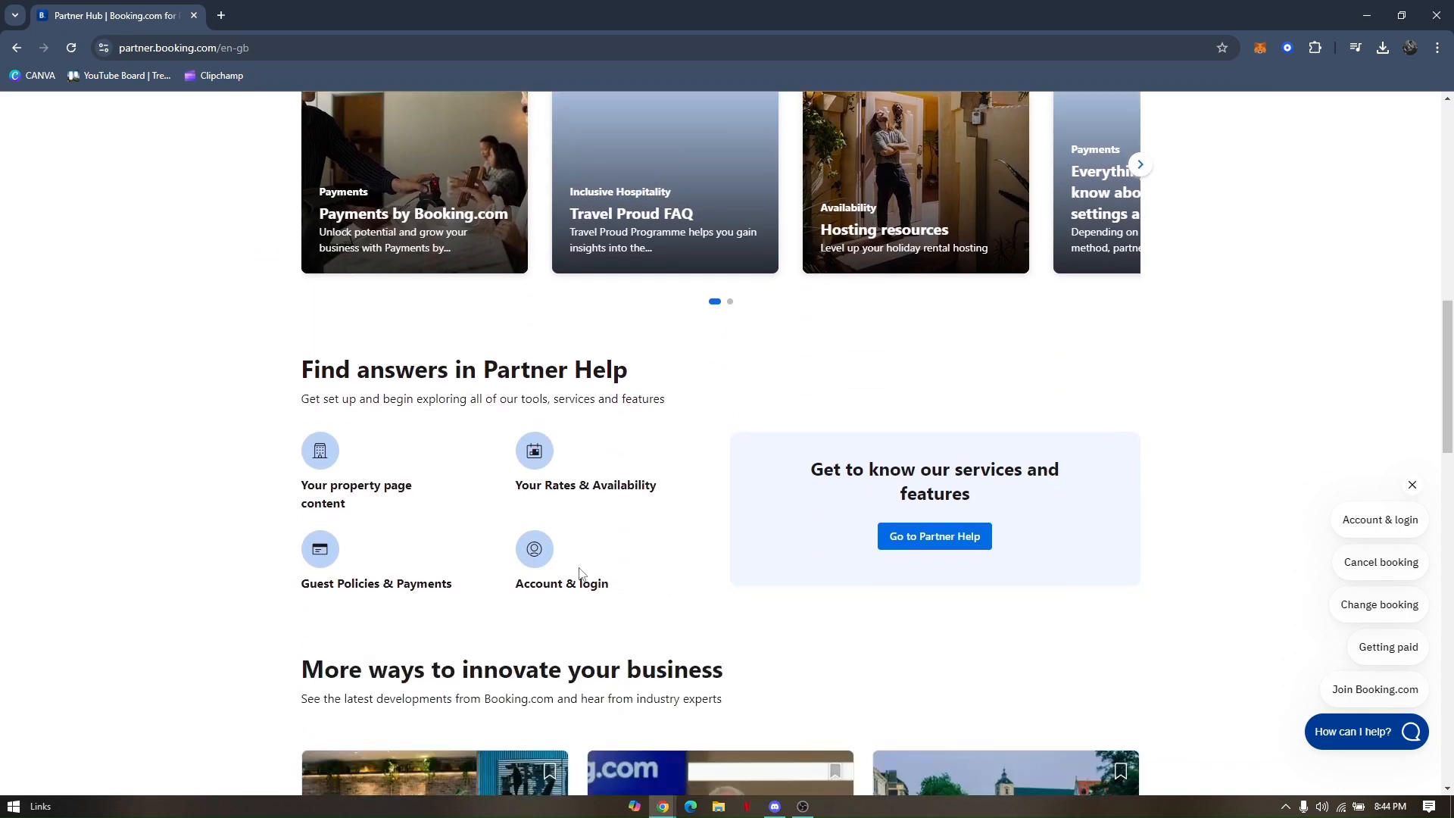
scroll(up, 3)
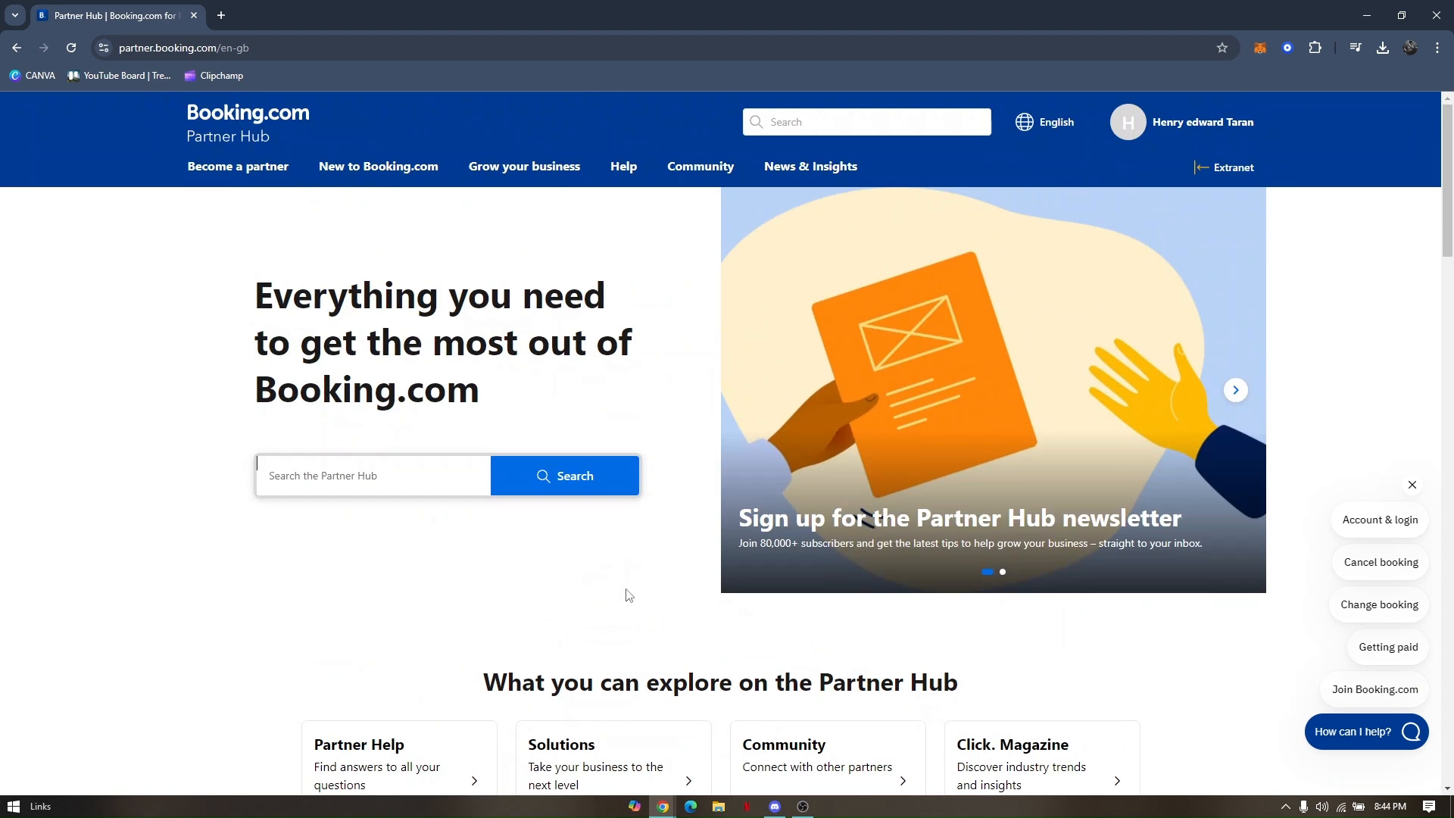
scroll(down, 3)
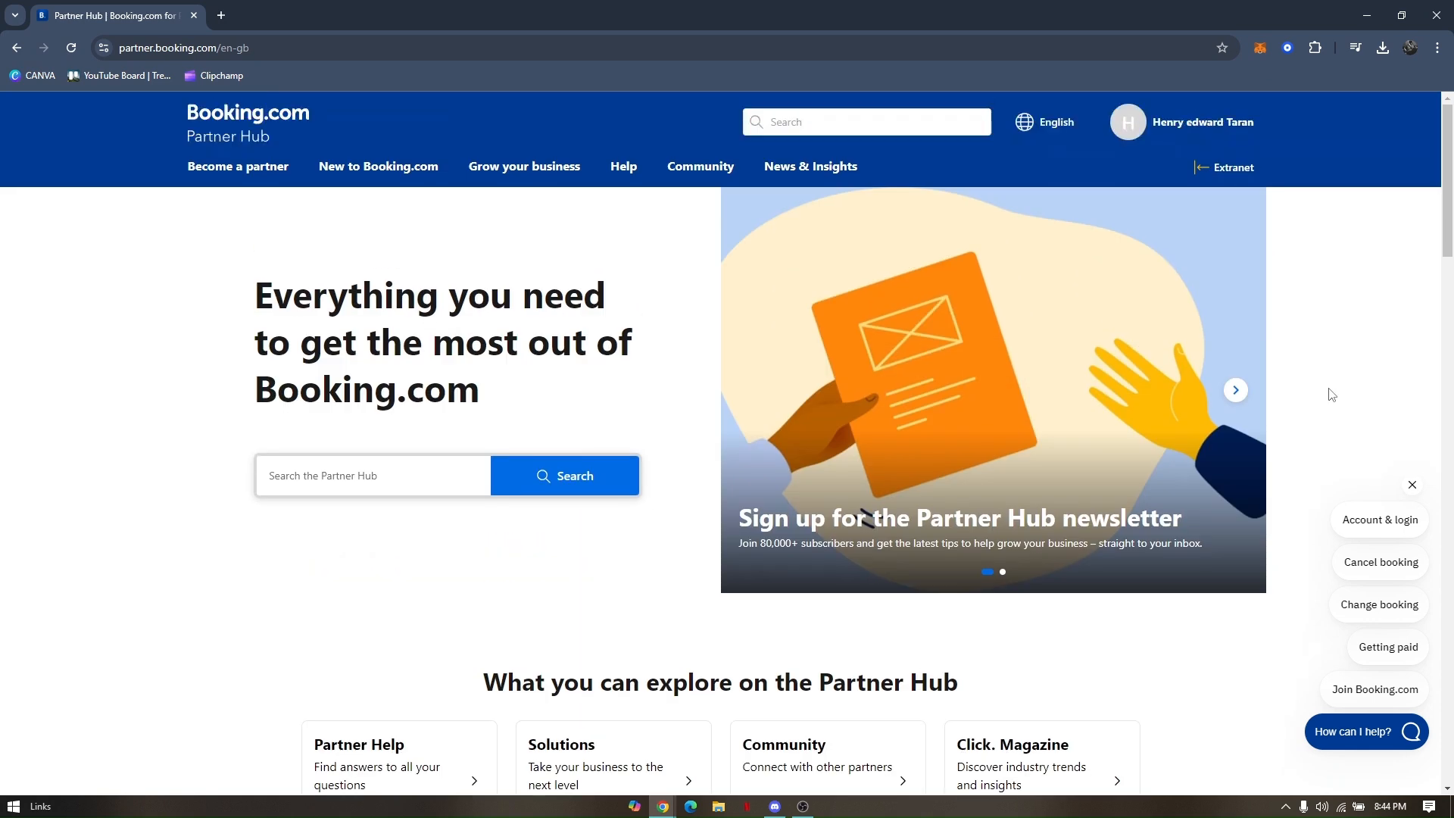
mouse_move(1293, 385)
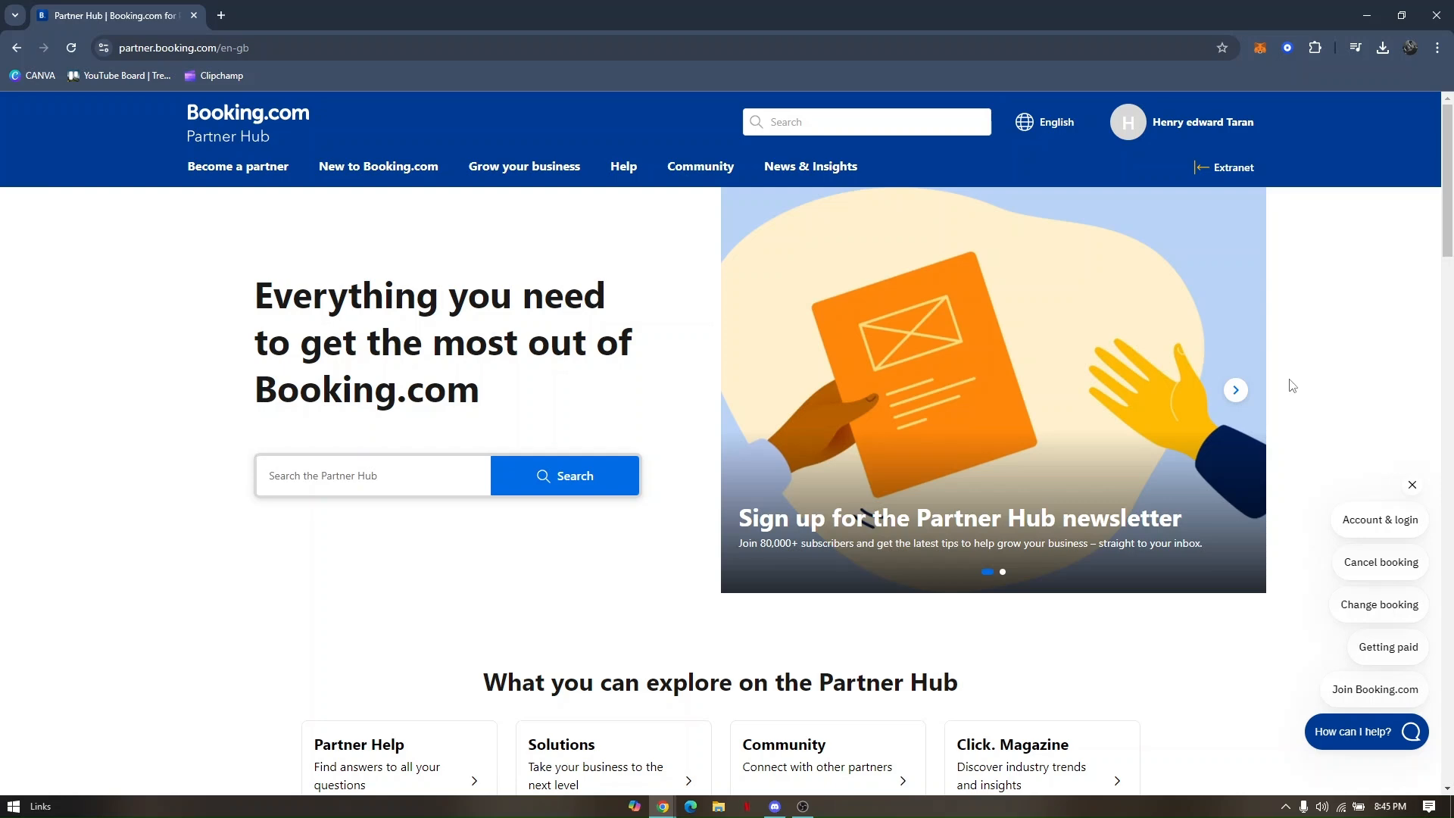
mouse_move(589, 159)
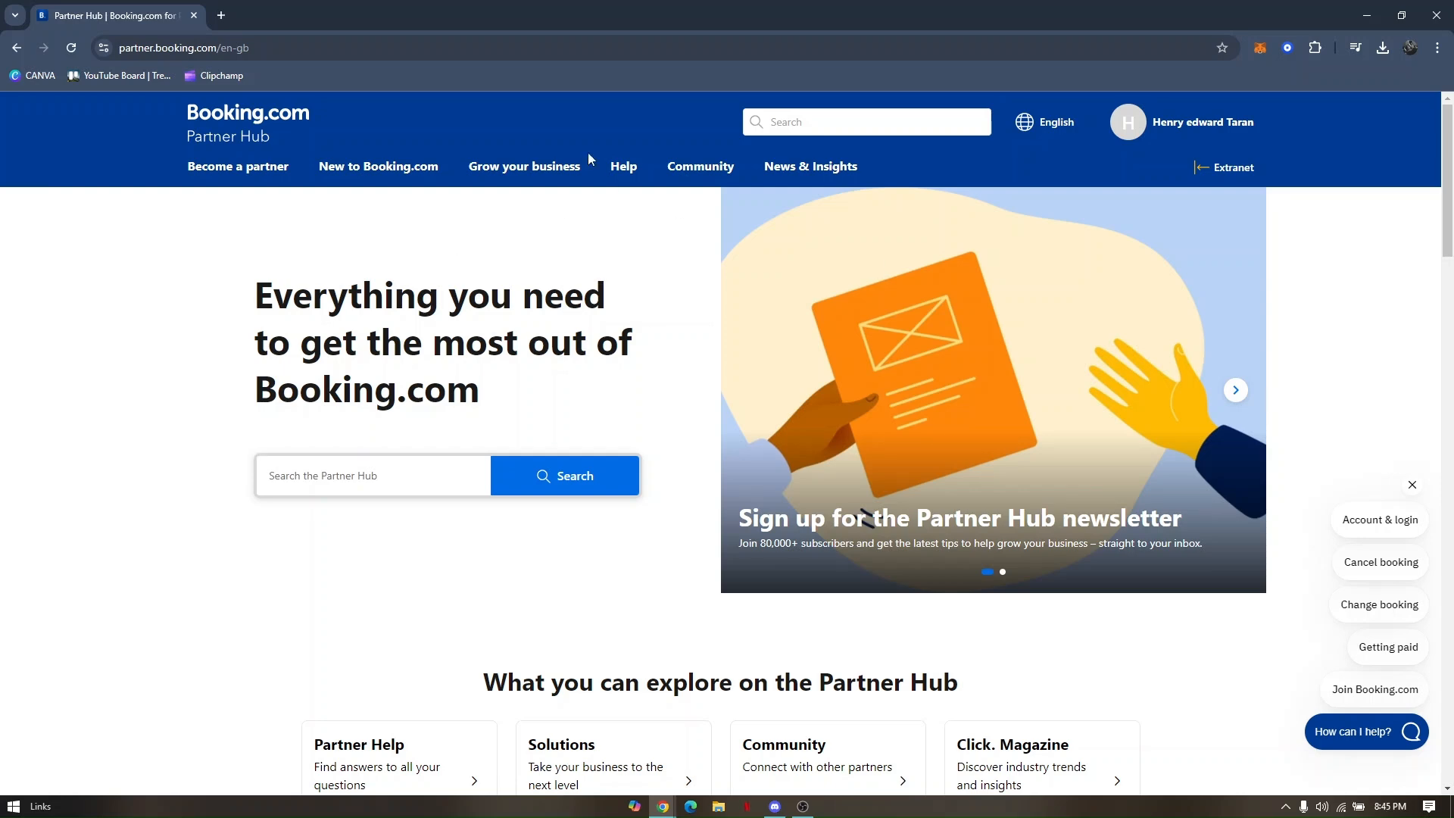
click(371, 475)
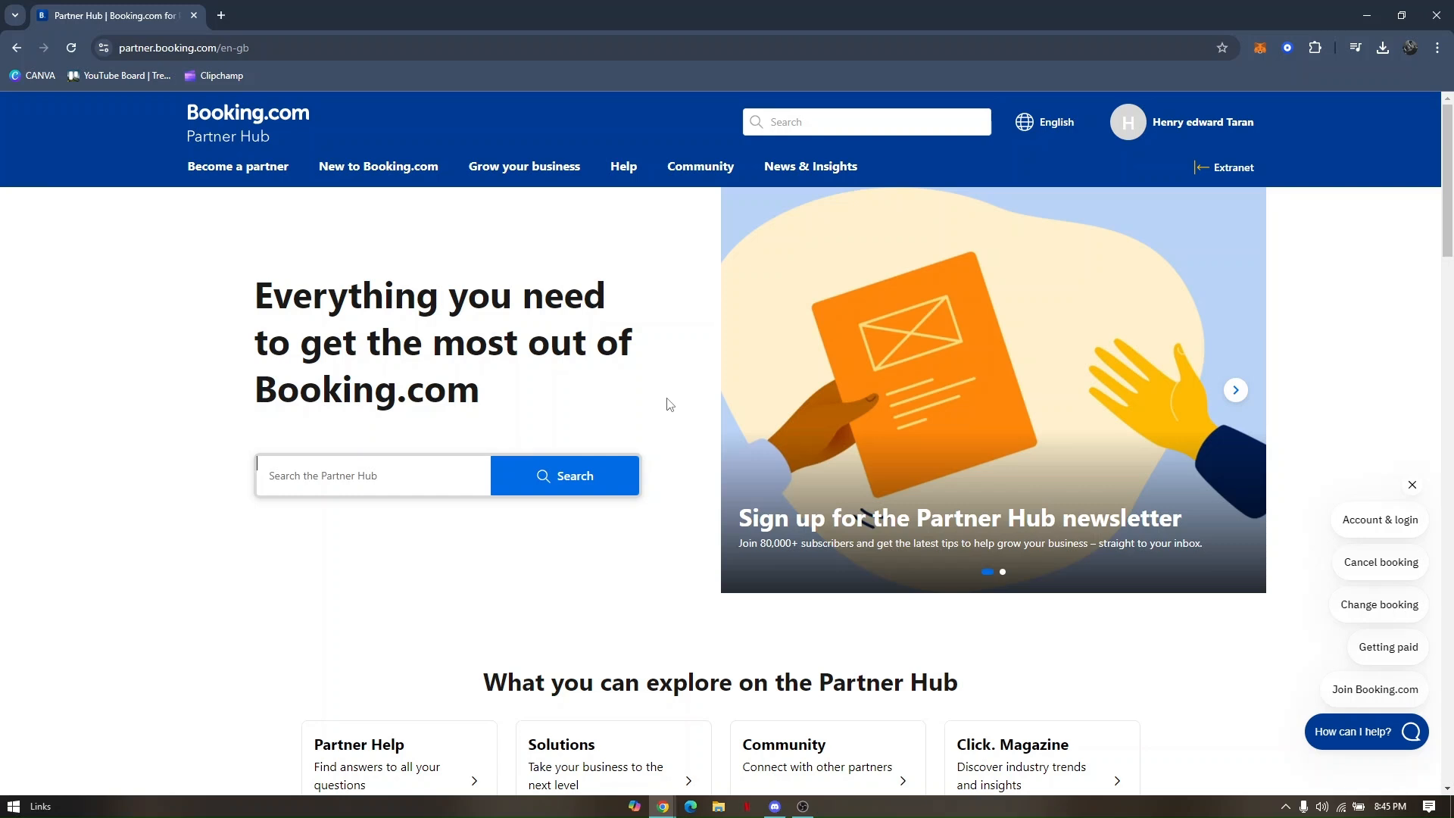
mouse_move(675, 401)
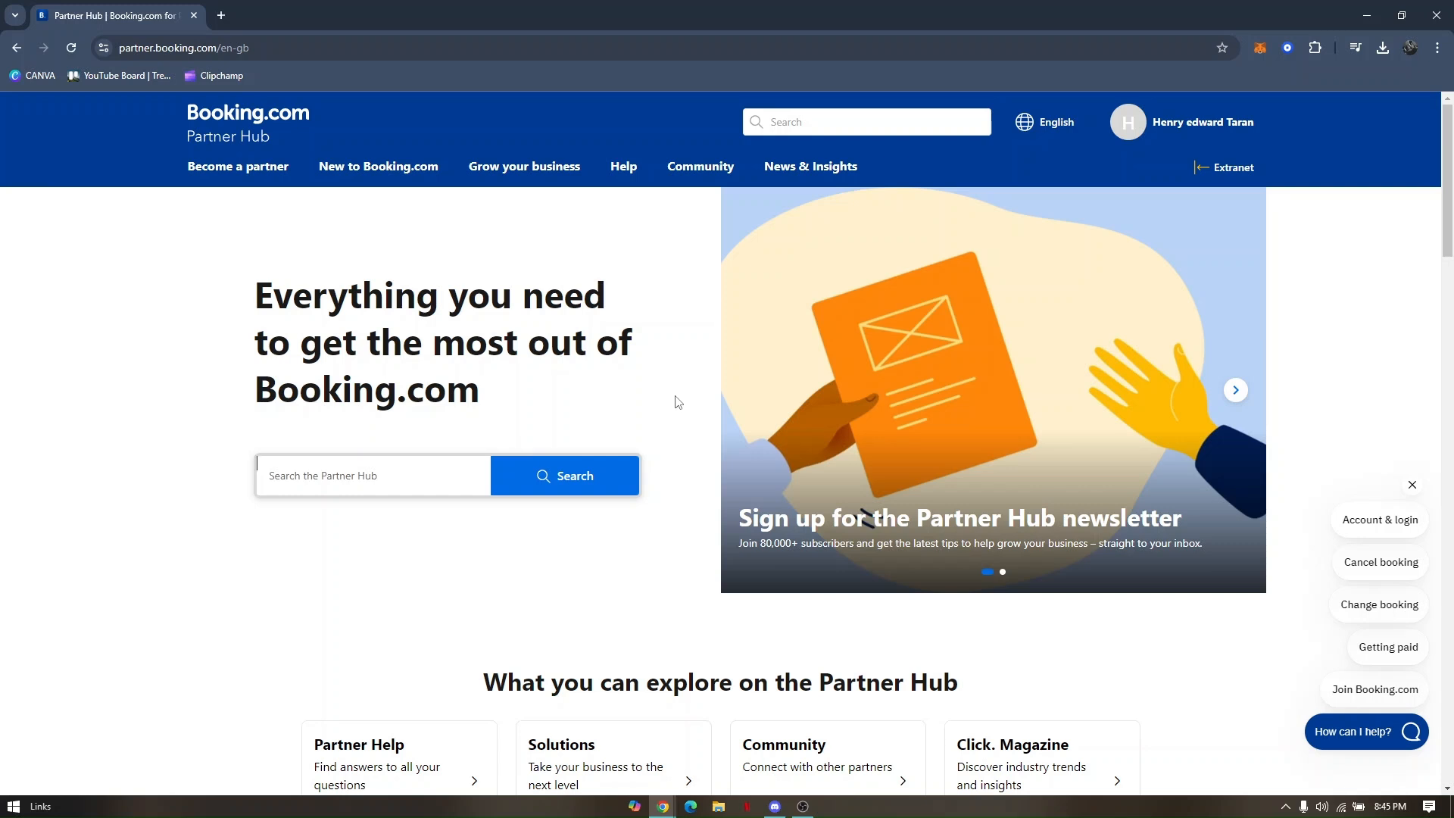
mouse_move(673, 286)
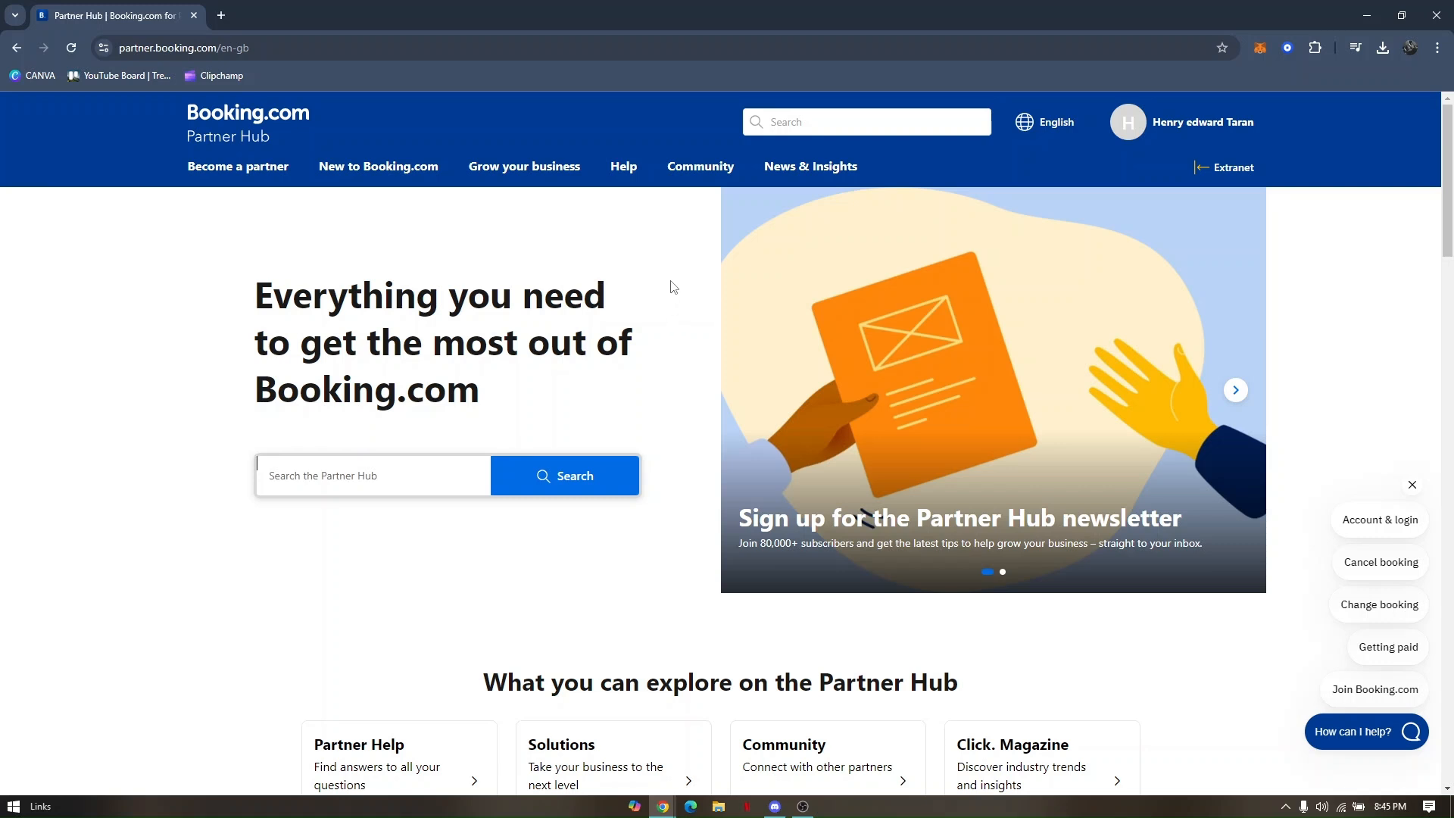
click(1127, 121)
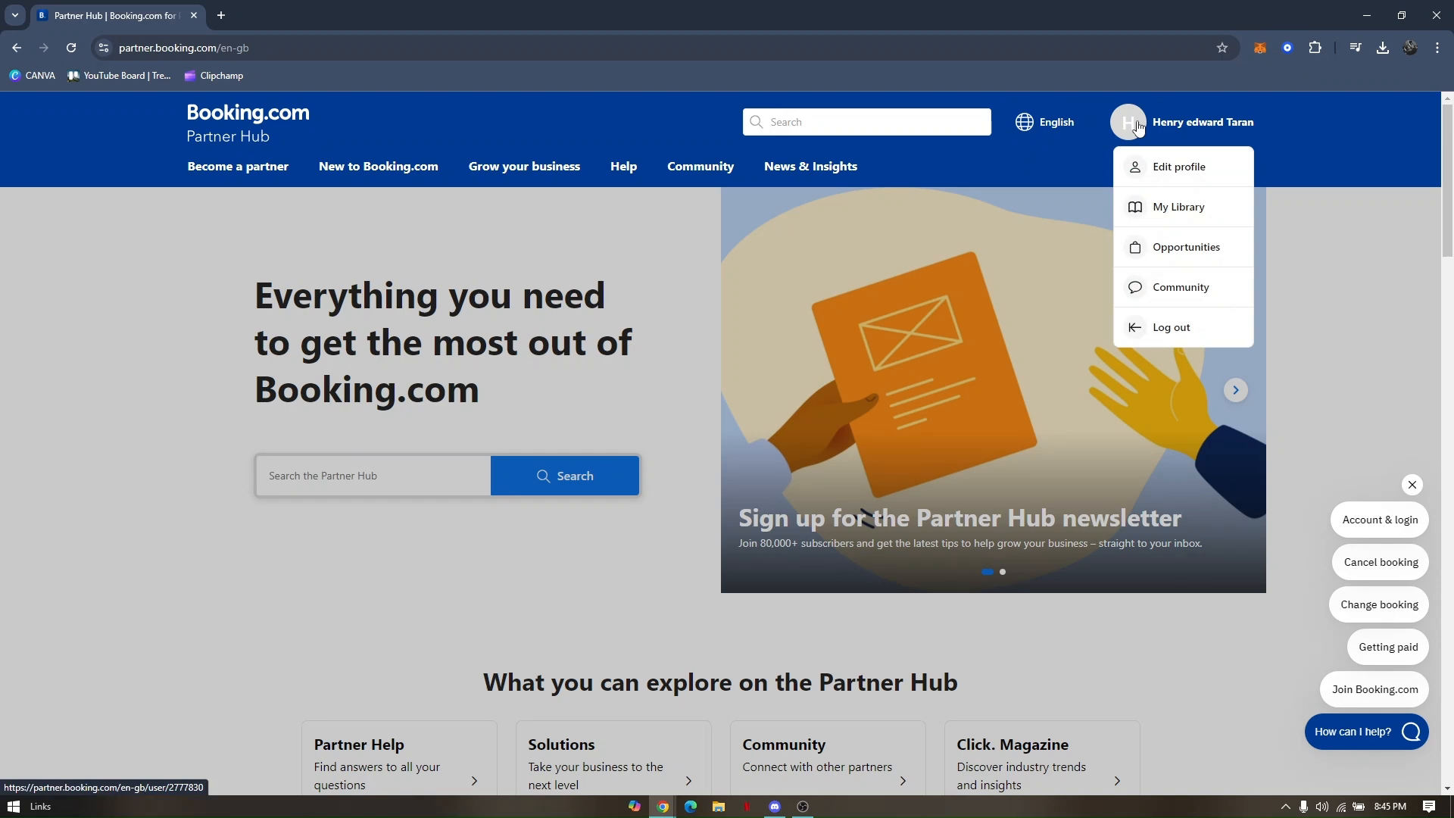
mouse_move(676, 289)
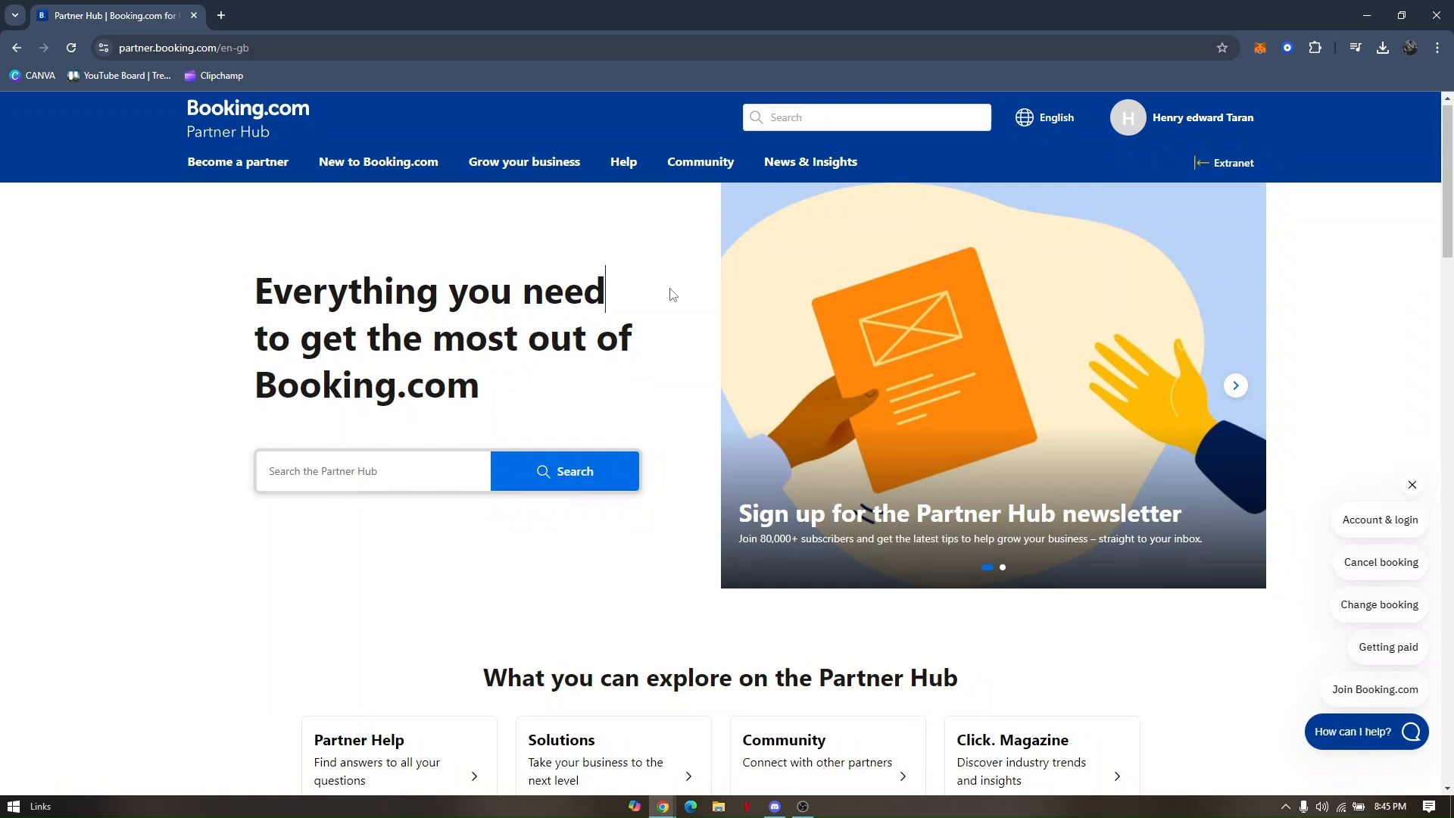
scroll(down, 3)
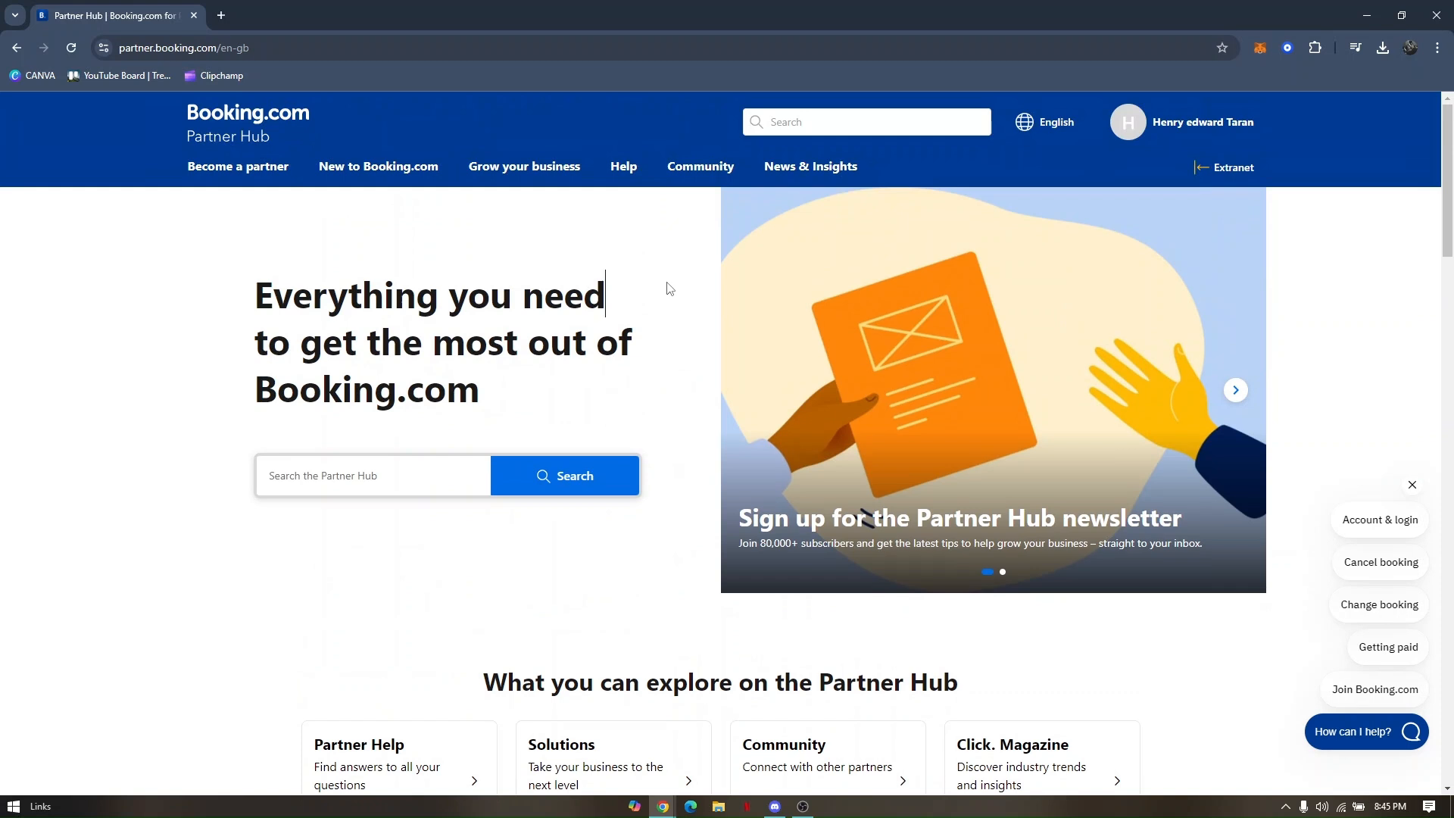
mouse_move(656, 350)
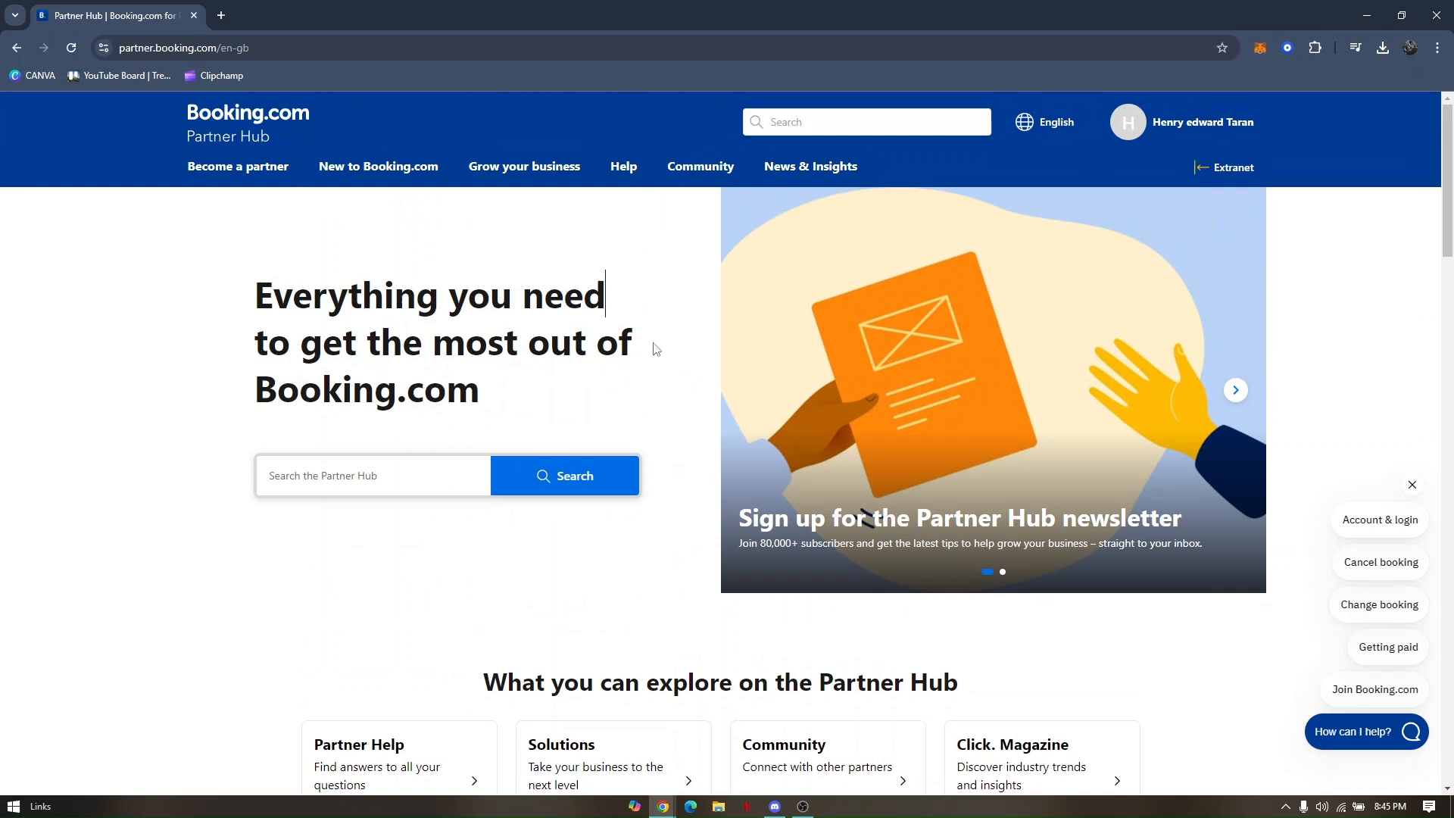
scroll(down, 3)
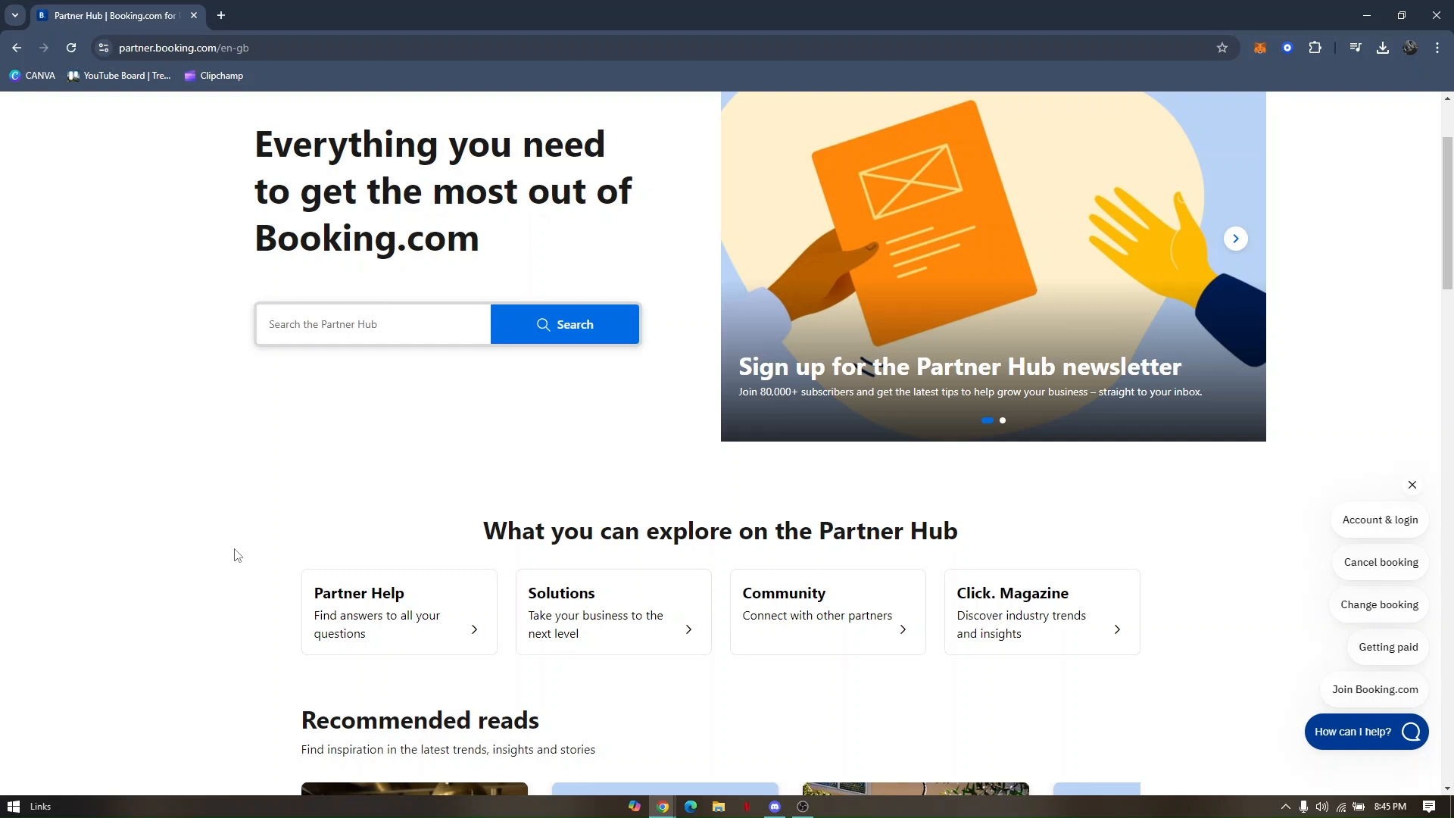
mouse_move(391, 449)
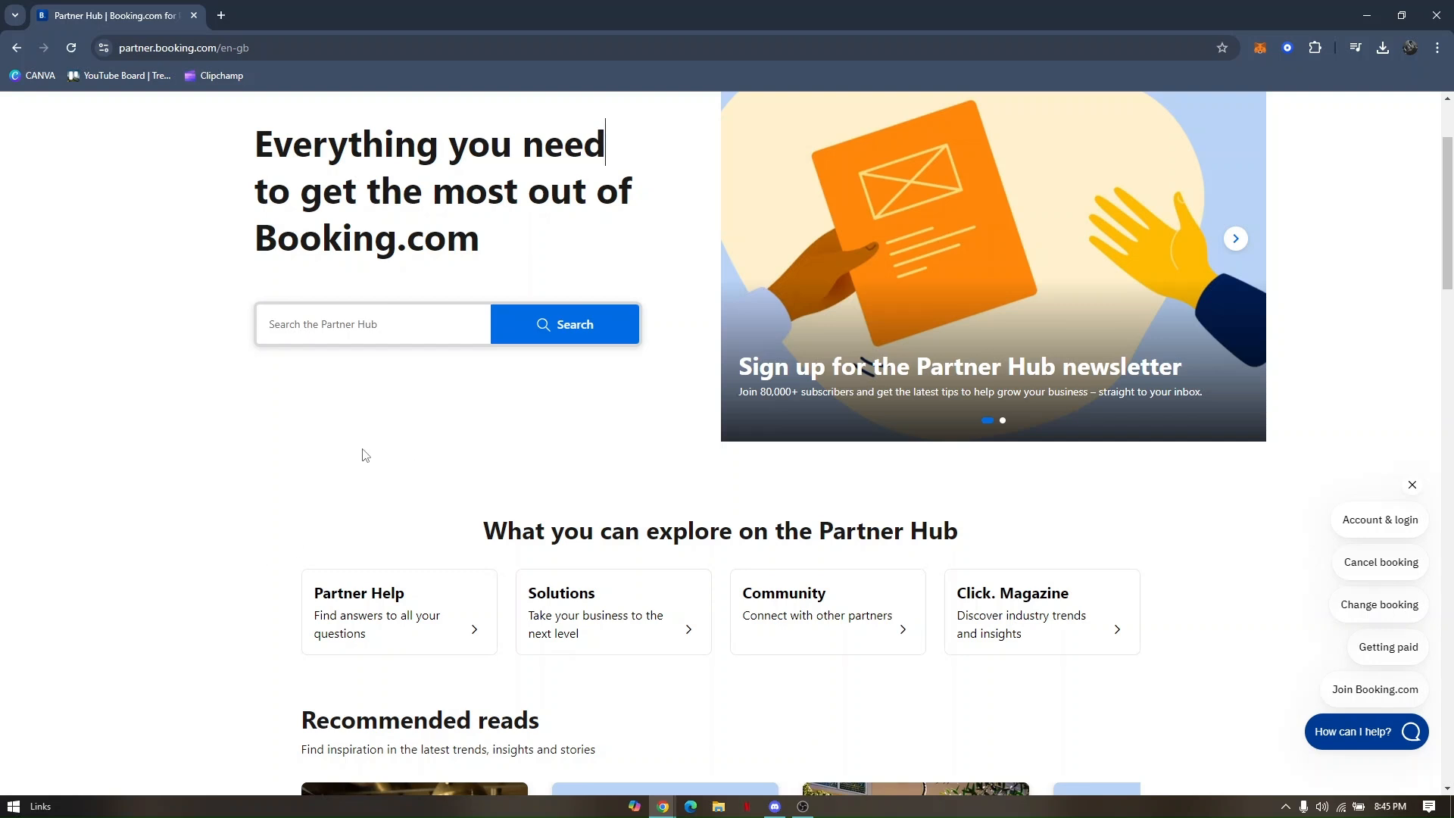
mouse_move(362, 543)
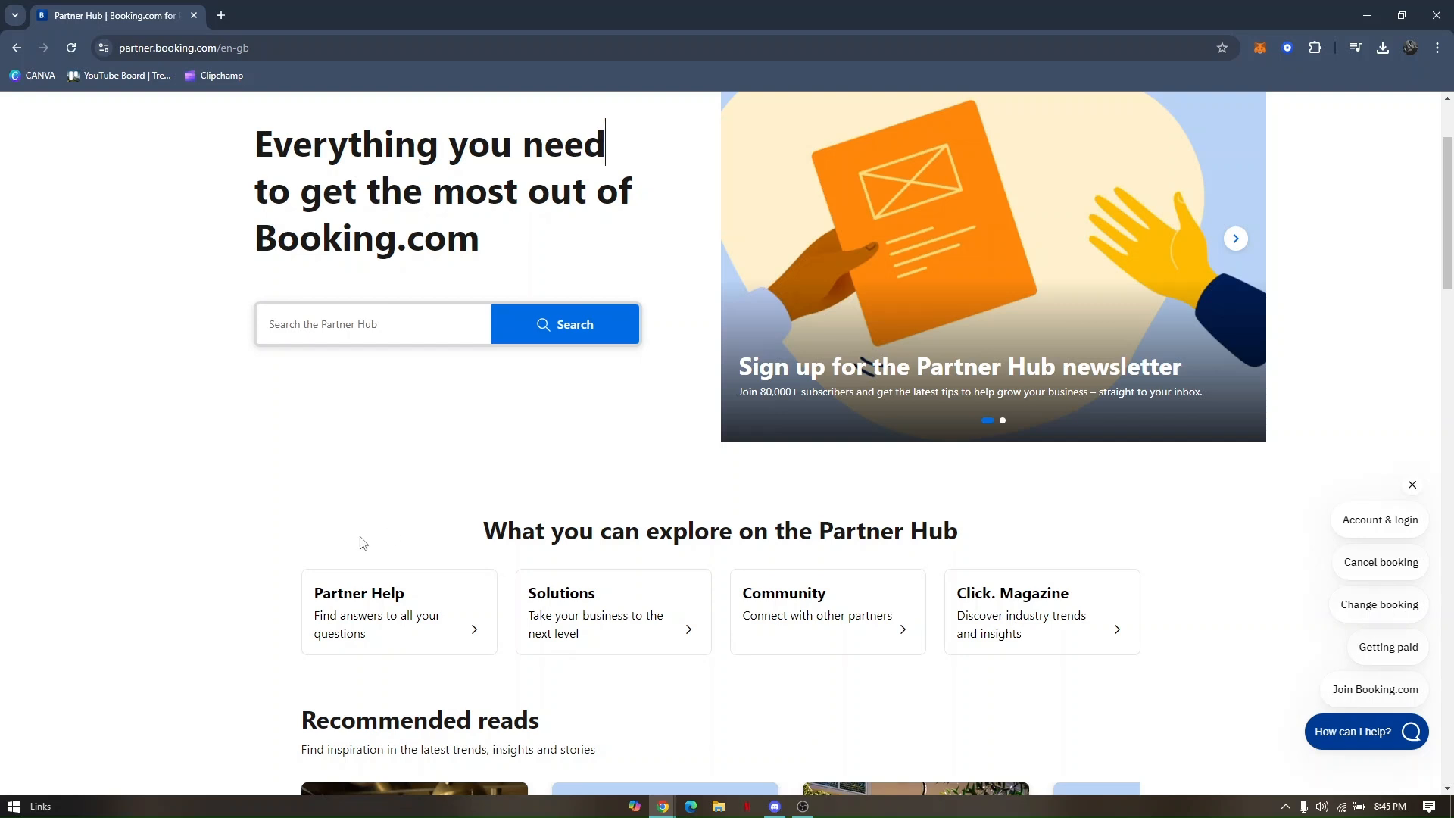
mouse_move(597, 510)
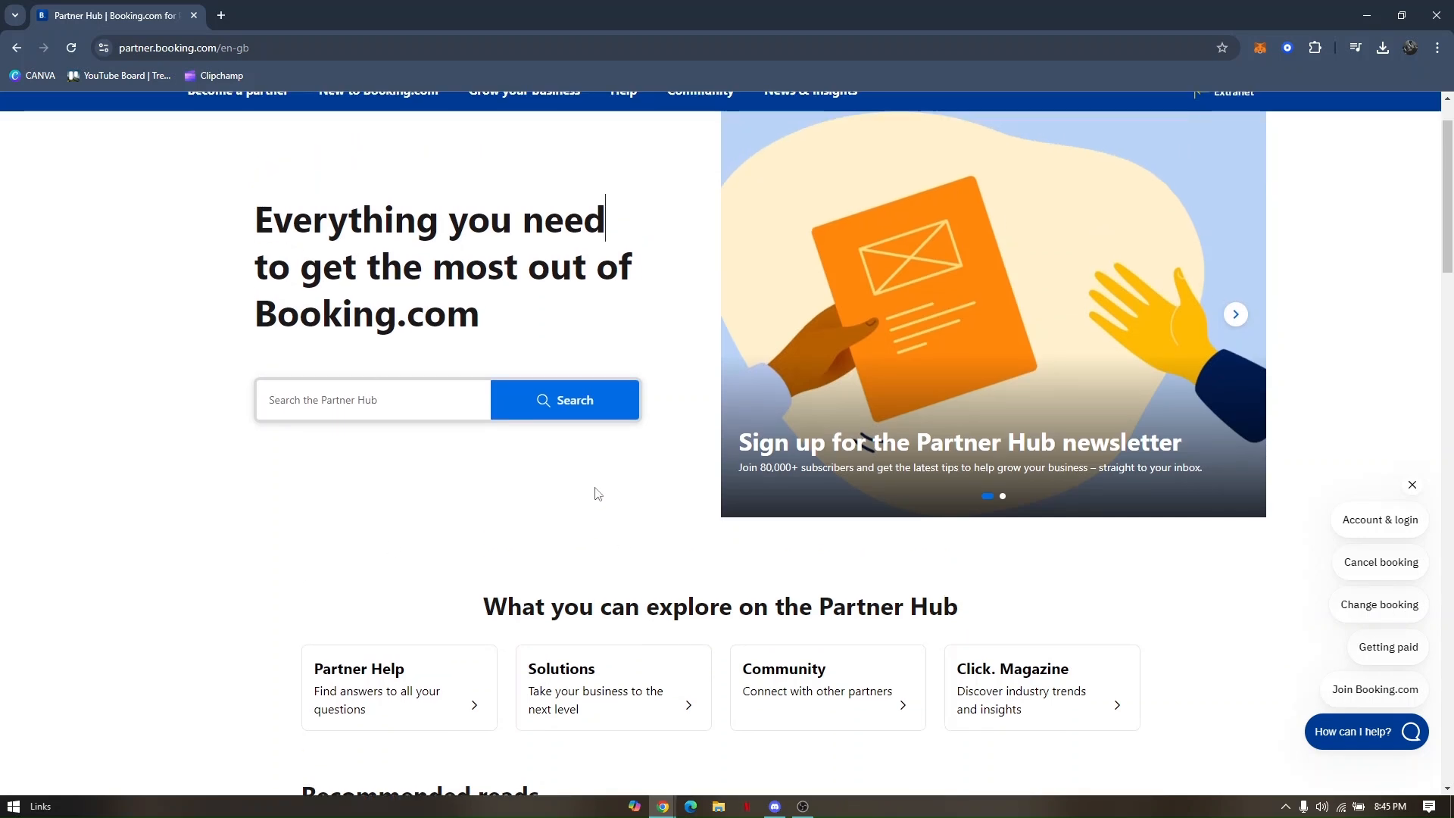
scroll(down, 3)
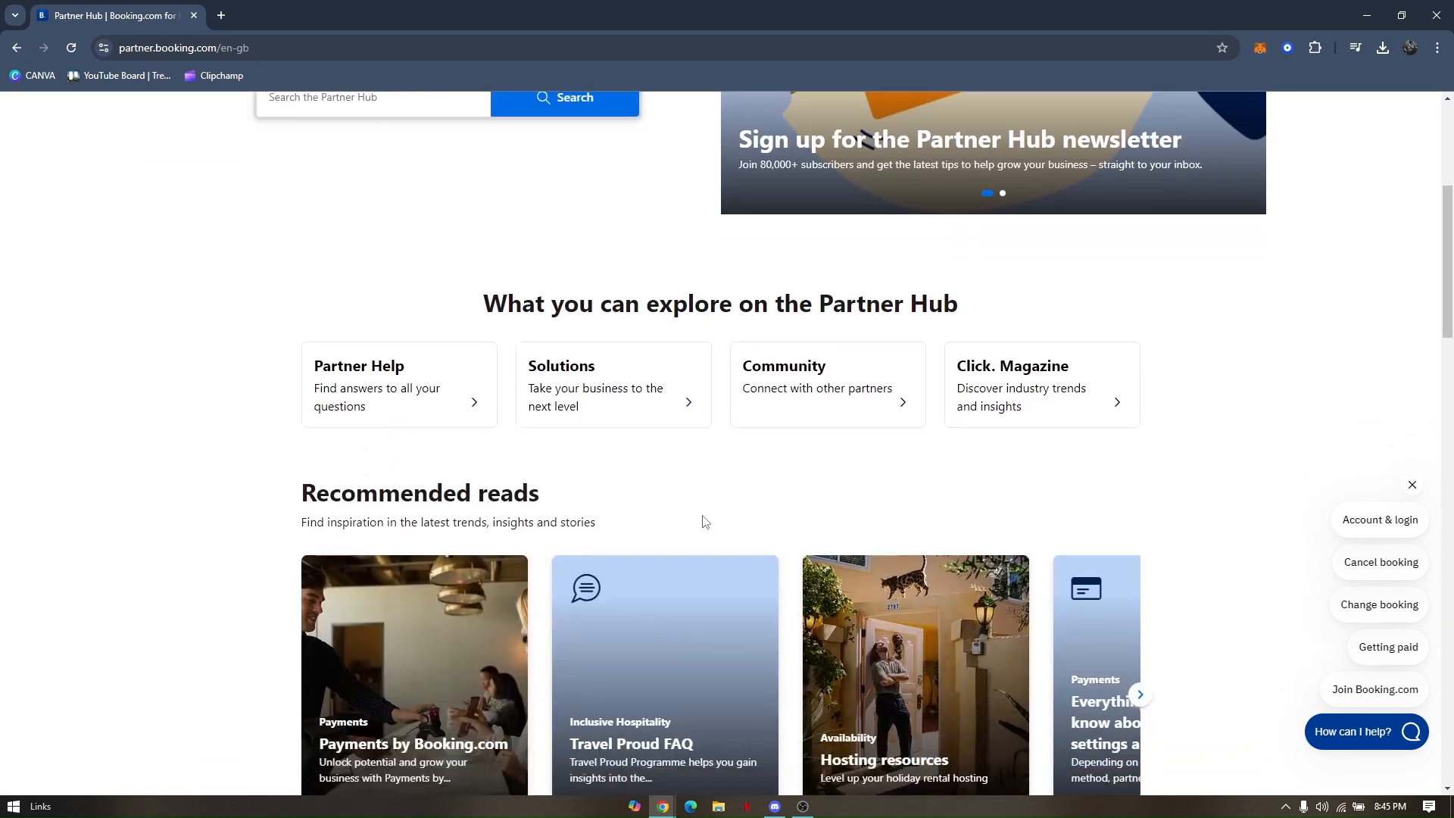
mouse_move(1146, 502)
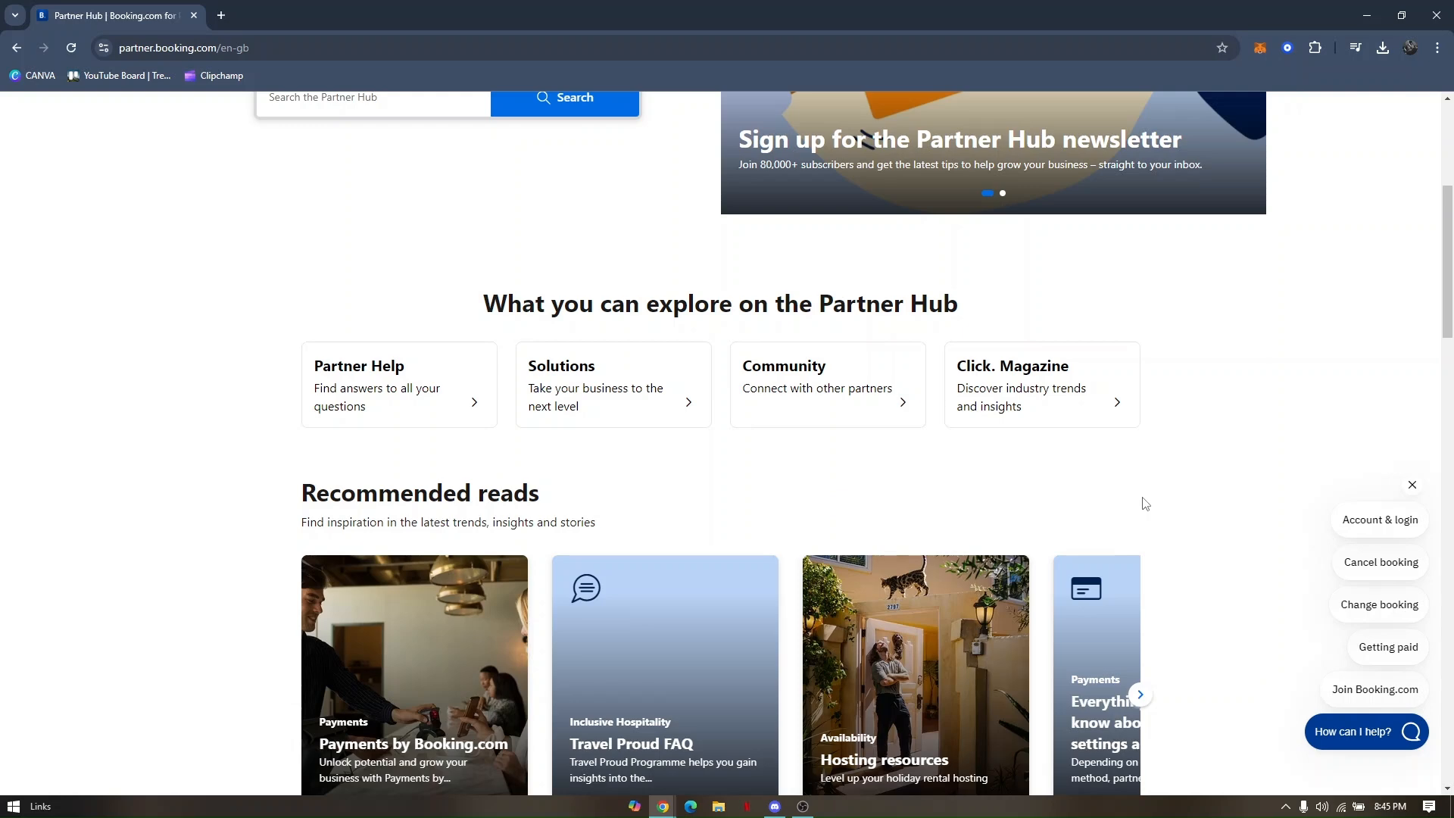
scroll(down, 3)
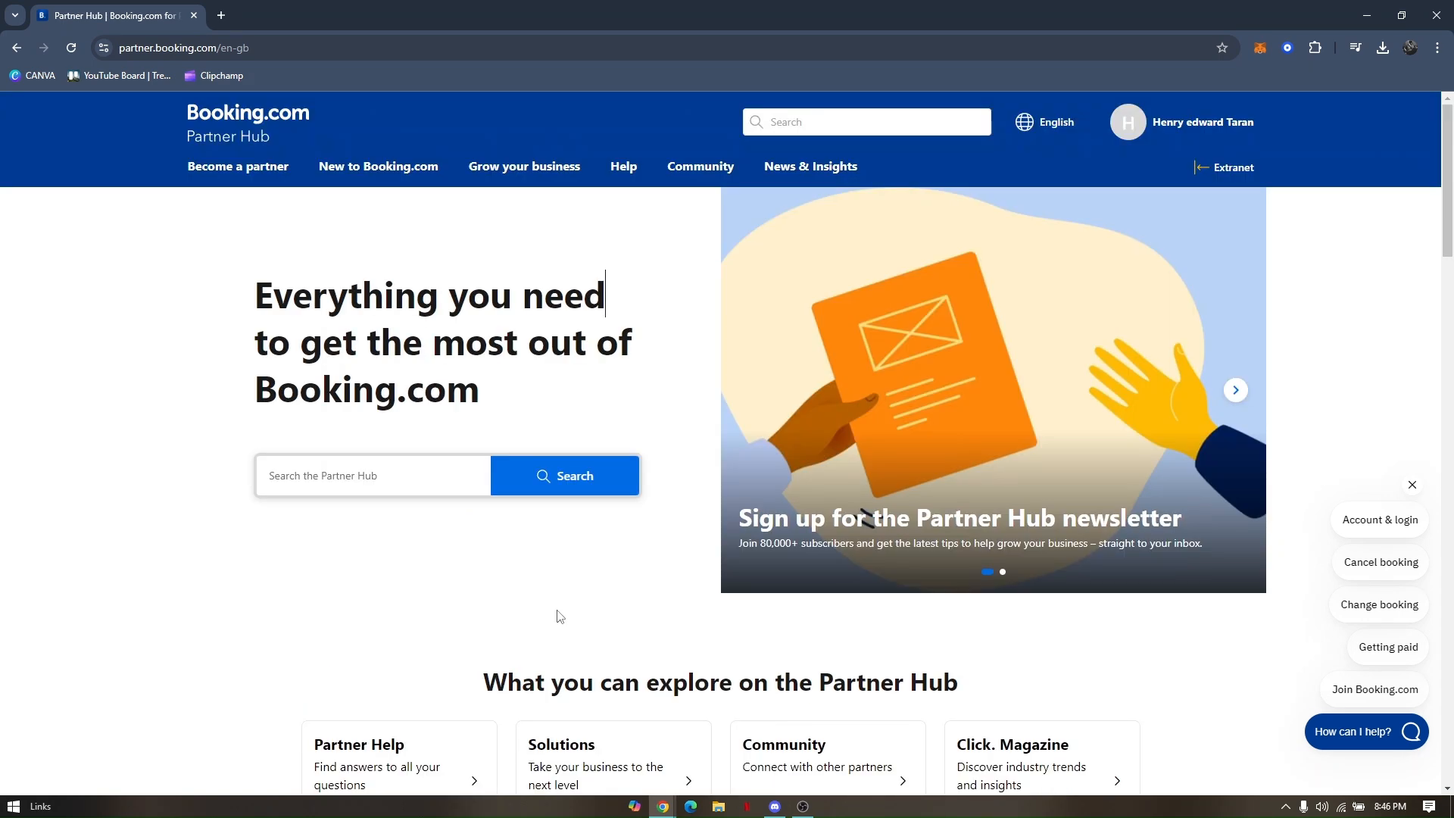
mouse_move(470, 594)
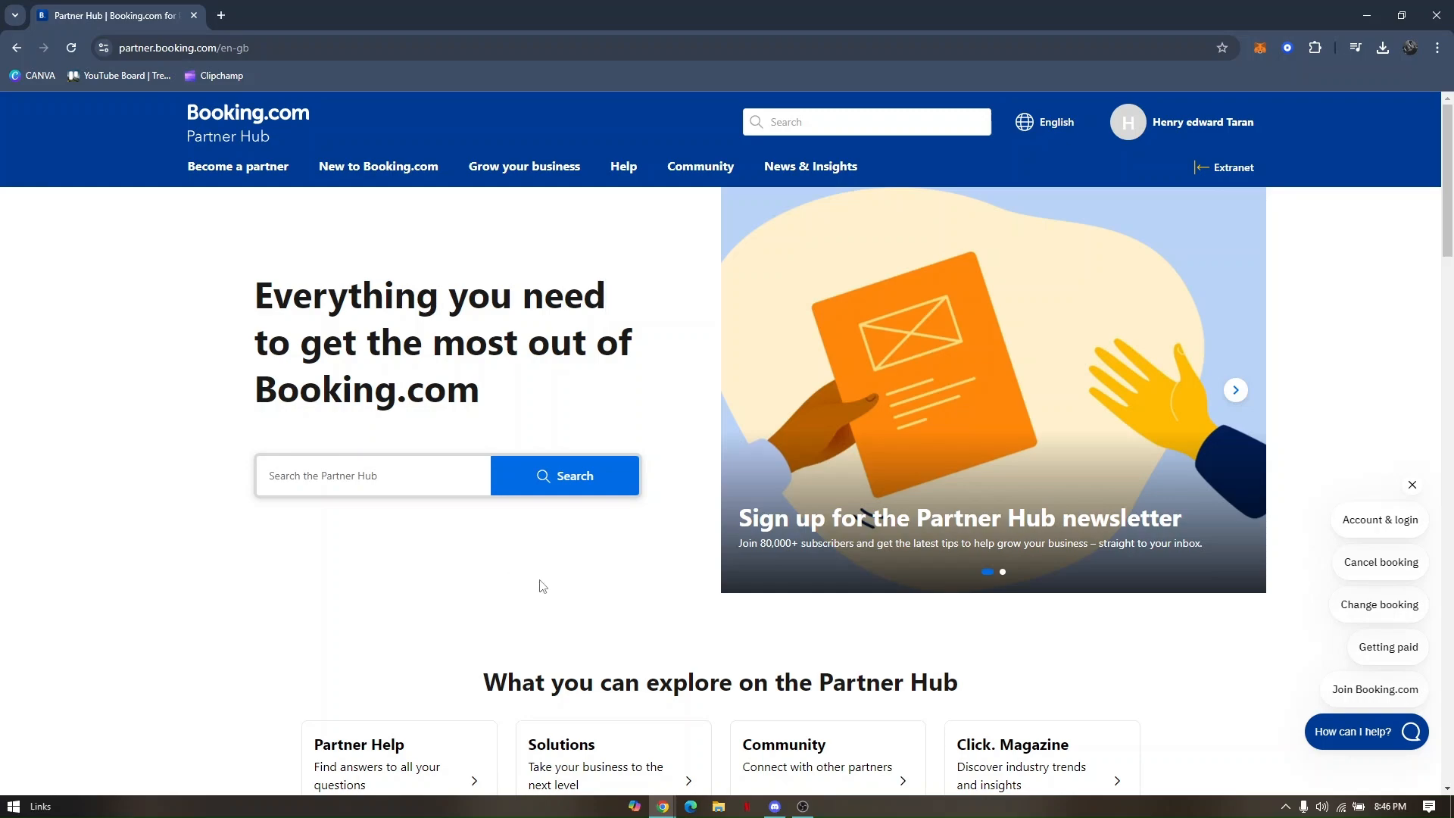
mouse_move(724, 544)
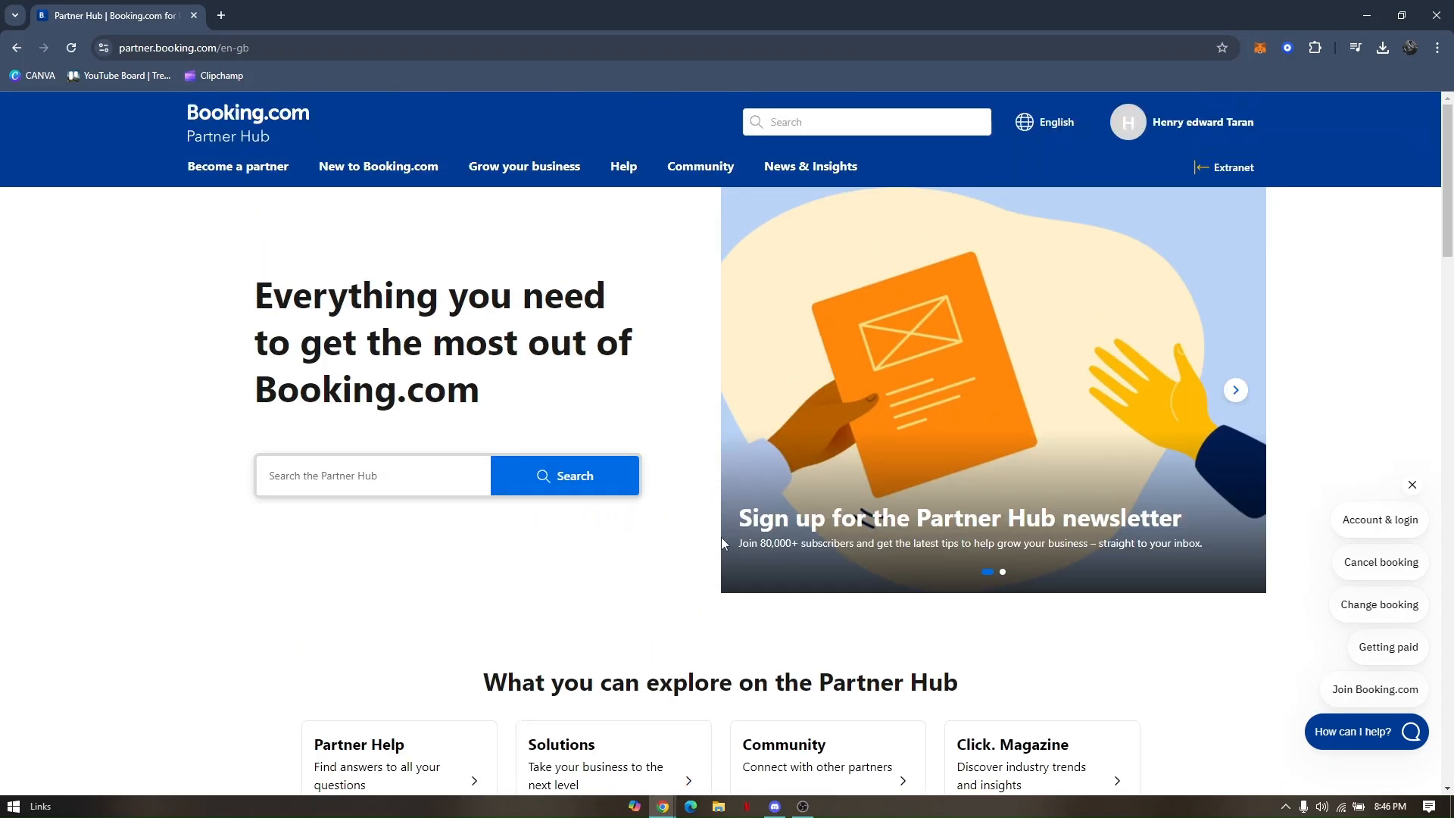